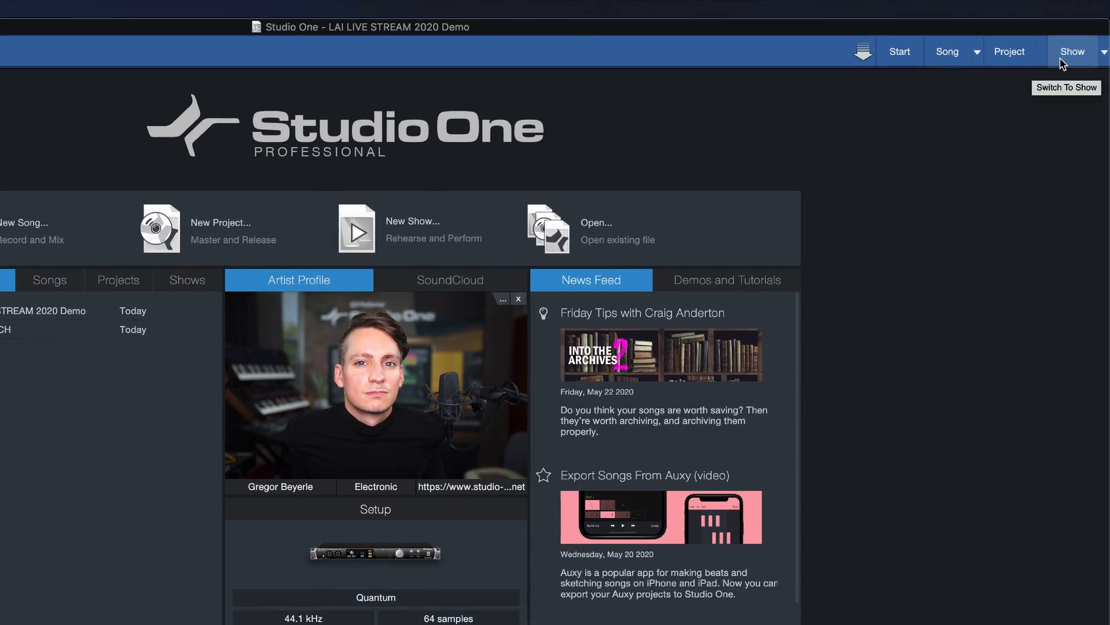
Switch to the LIVE STREAM 2020 show page and show its Controls mappings
{"action": "left_click", "coordinate": [1073, 51]}
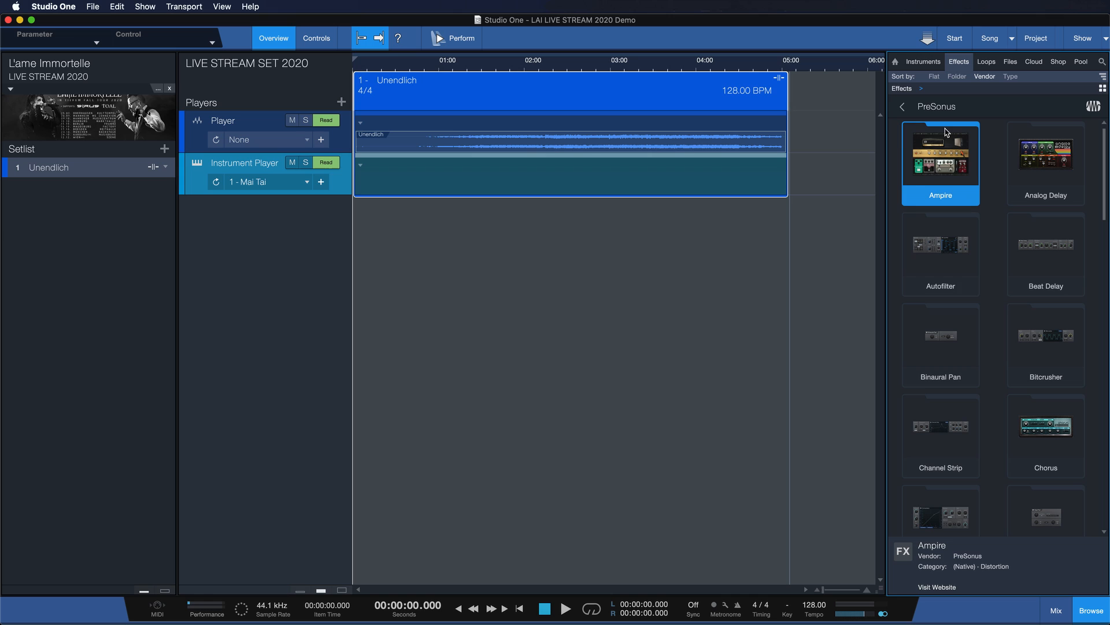
{"action": "double_click", "coordinate": [940, 152]}
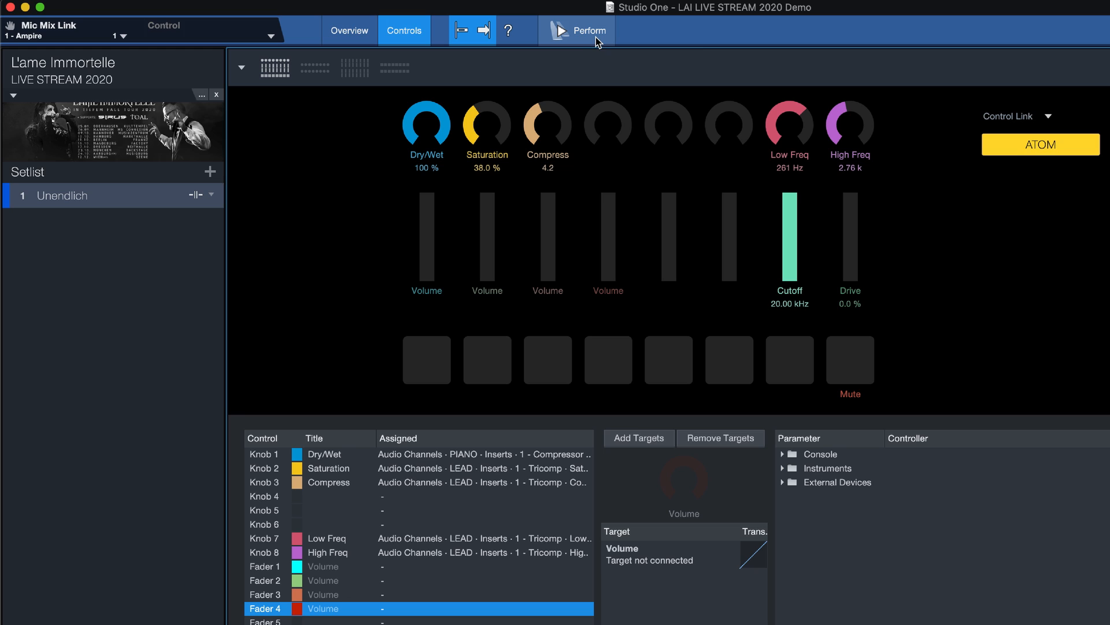
Enter Perform view, show the instrument player's patches and load JUDGEMENT
{"action": "left_click", "coordinate": [585, 31]}
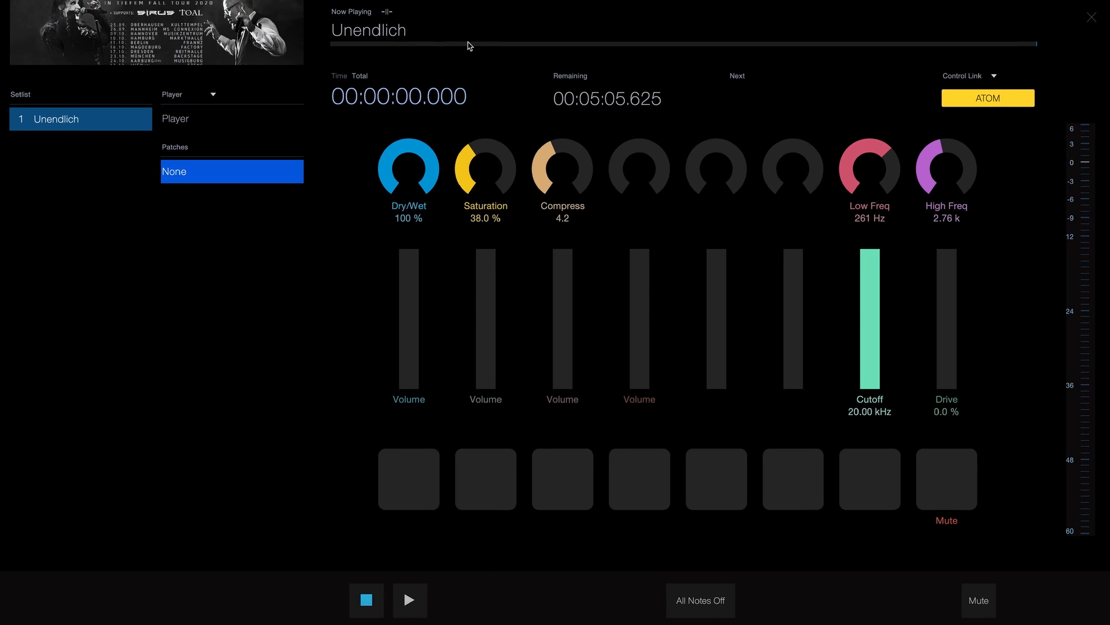
{"action": "left_click", "coordinate": [211, 94]}
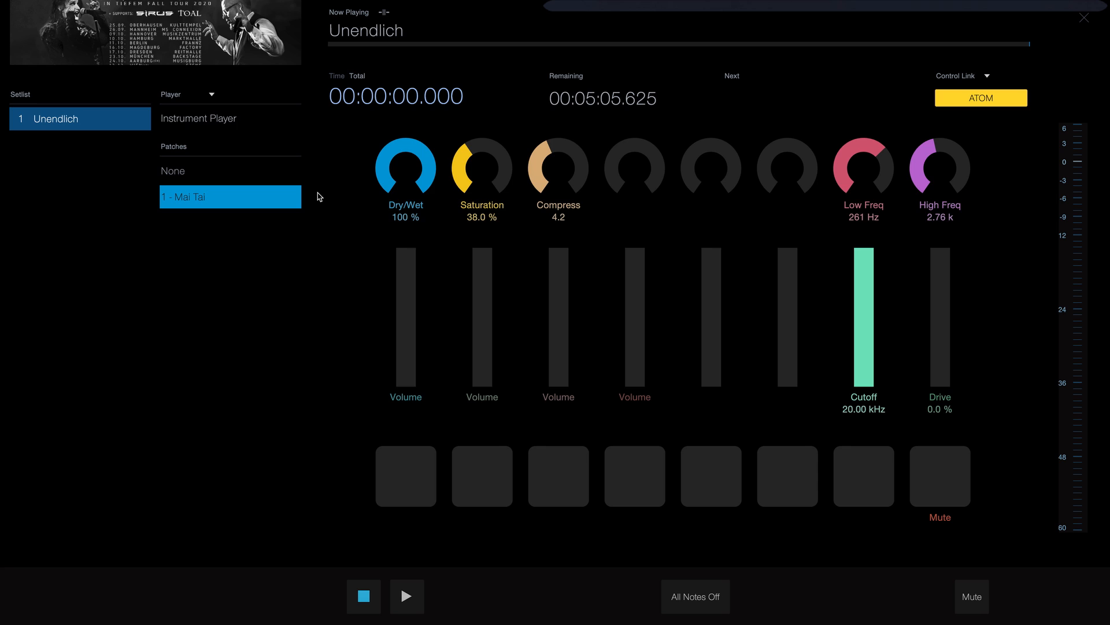
{"action": "left_click", "coordinate": [63, 120]}
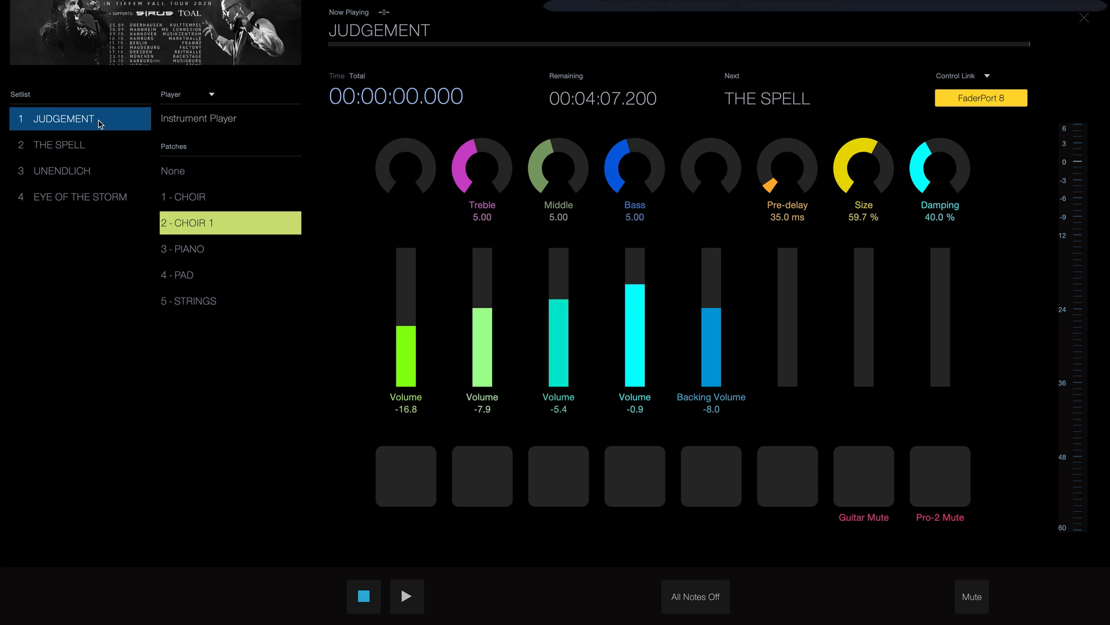
{"action": "left_click", "coordinate": [73, 197]}
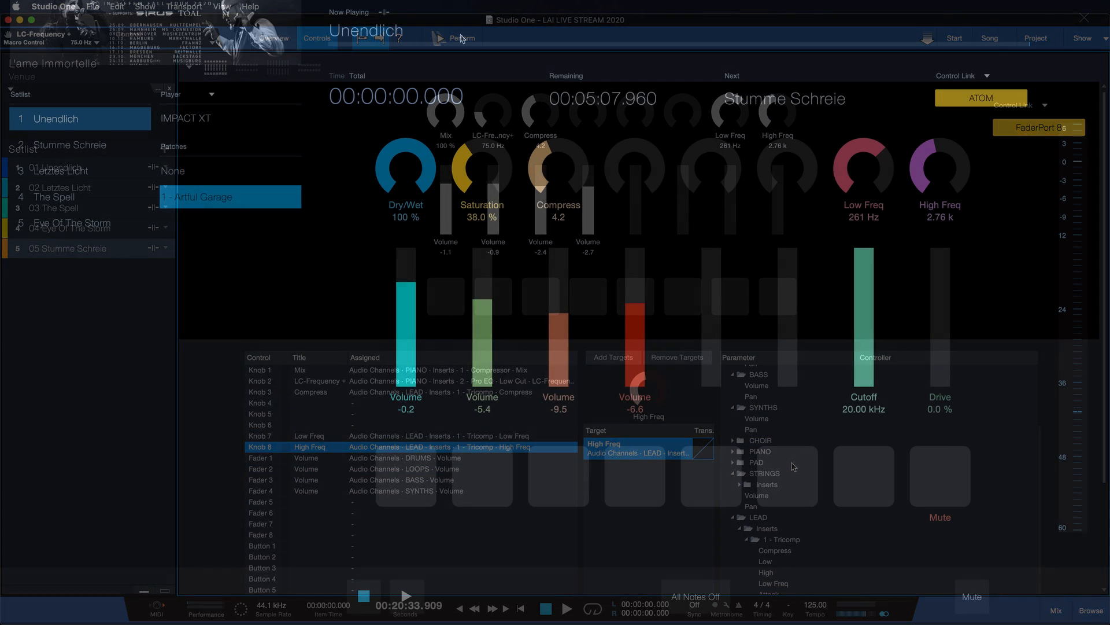
Set the Control Link controller to FaderPort 8 instead of ATOM
{"action": "left_click", "coordinate": [984, 76]}
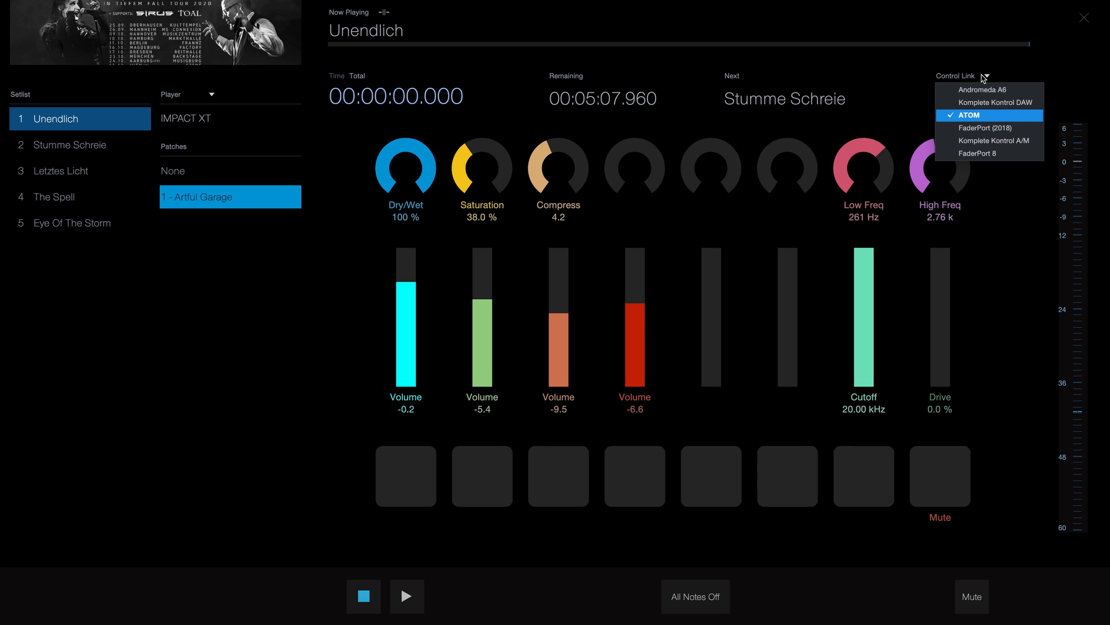
{"action": "left_click", "coordinate": [977, 154]}
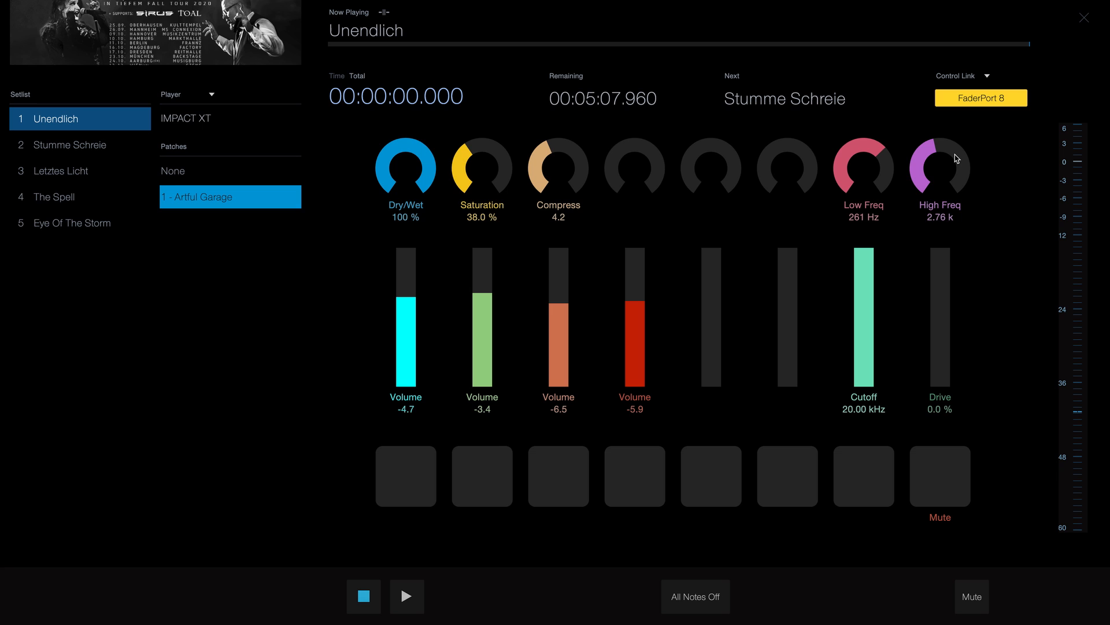
{"action": "left_click", "coordinate": [940, 475]}
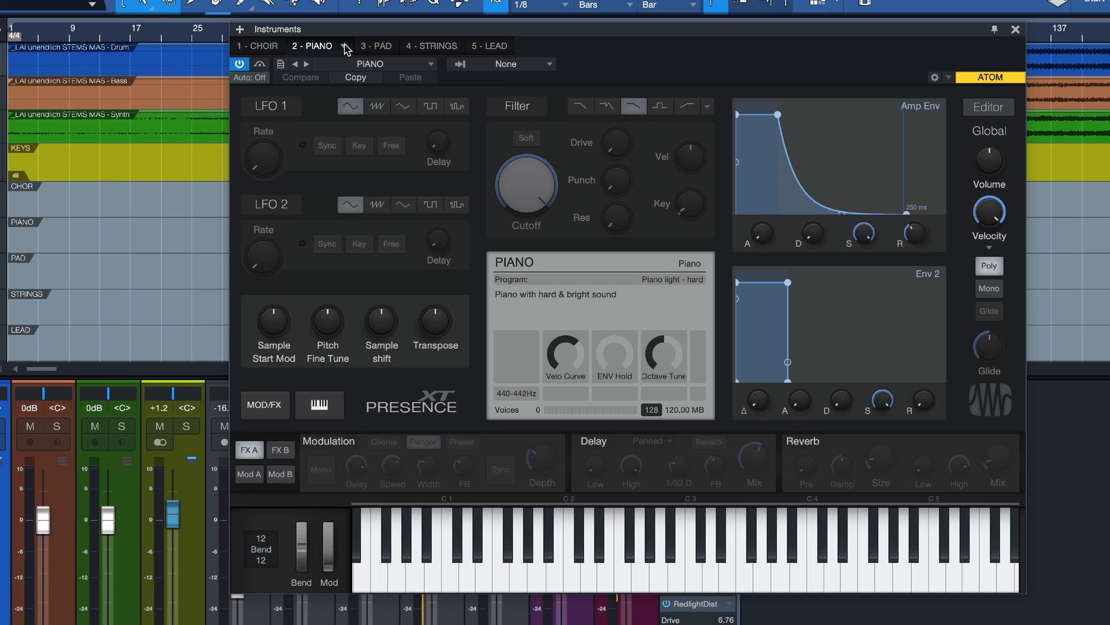
Close the instrument editor and send all instruments to 'LAI LIVE STREAM 2020 Demo'
{"action": "left_click", "coordinate": [344, 46]}
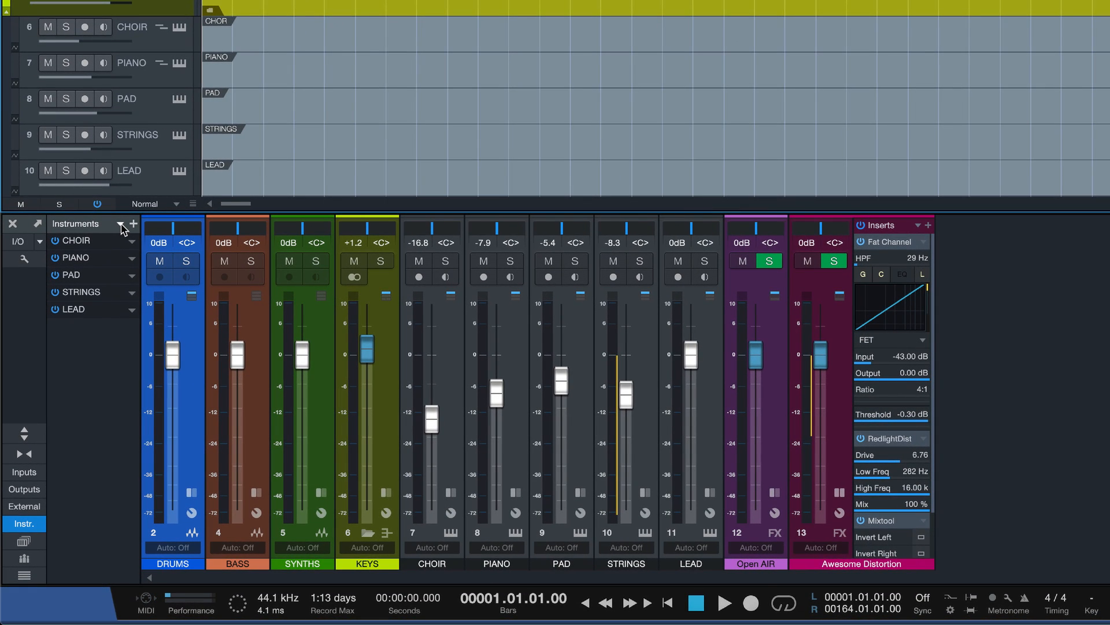
{"action": "left_click", "coordinate": [131, 223]}
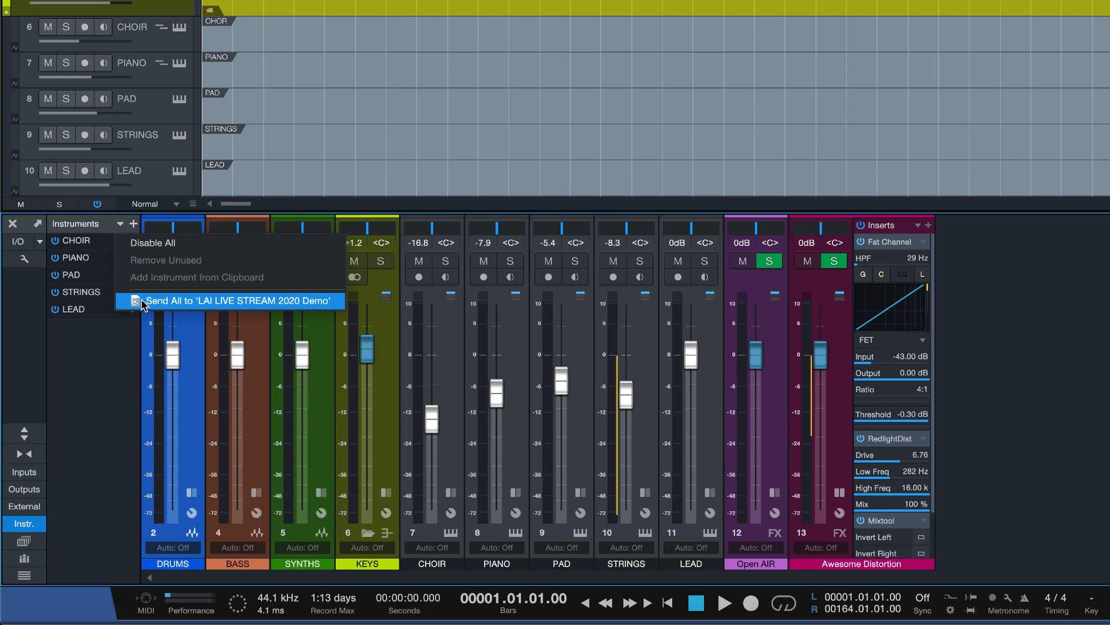
{"action": "left_click", "coordinate": [239, 300]}
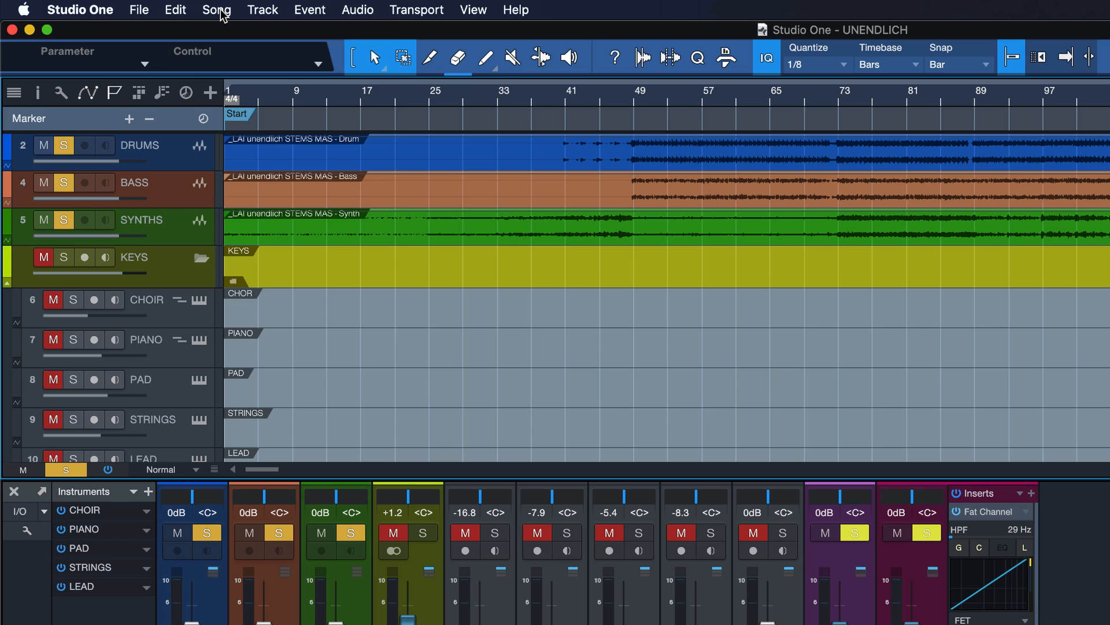
Add UNENDLICH to the show via Song > Add to Show > LAI LIVE STREAM 2020 Demo
{"action": "left_click", "coordinate": [216, 9]}
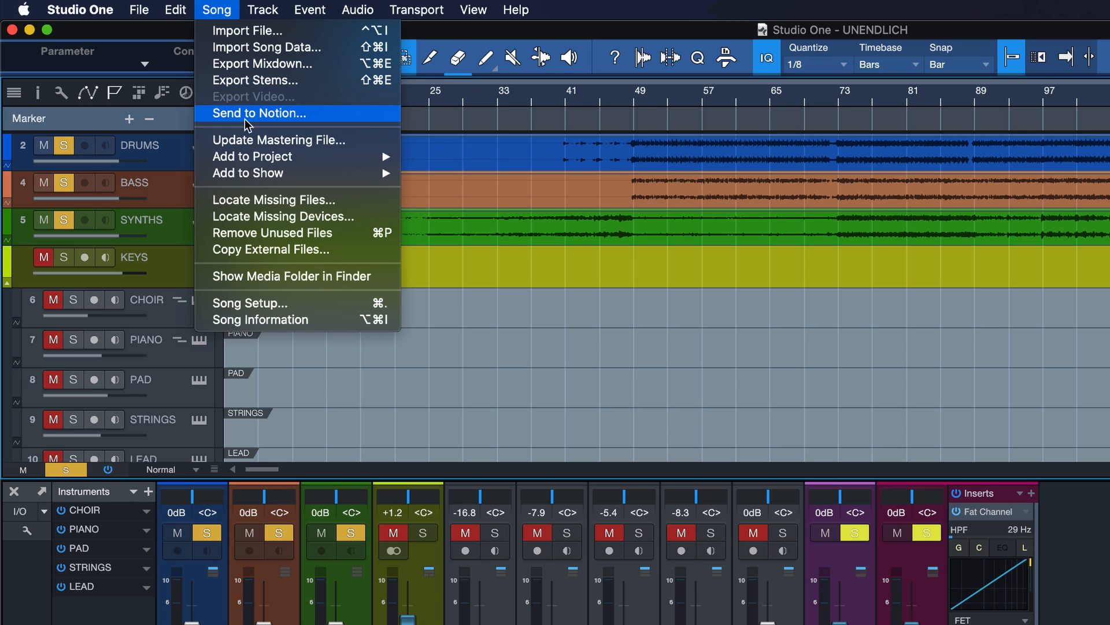
{"action": "mouse_move", "coordinate": [253, 157]}
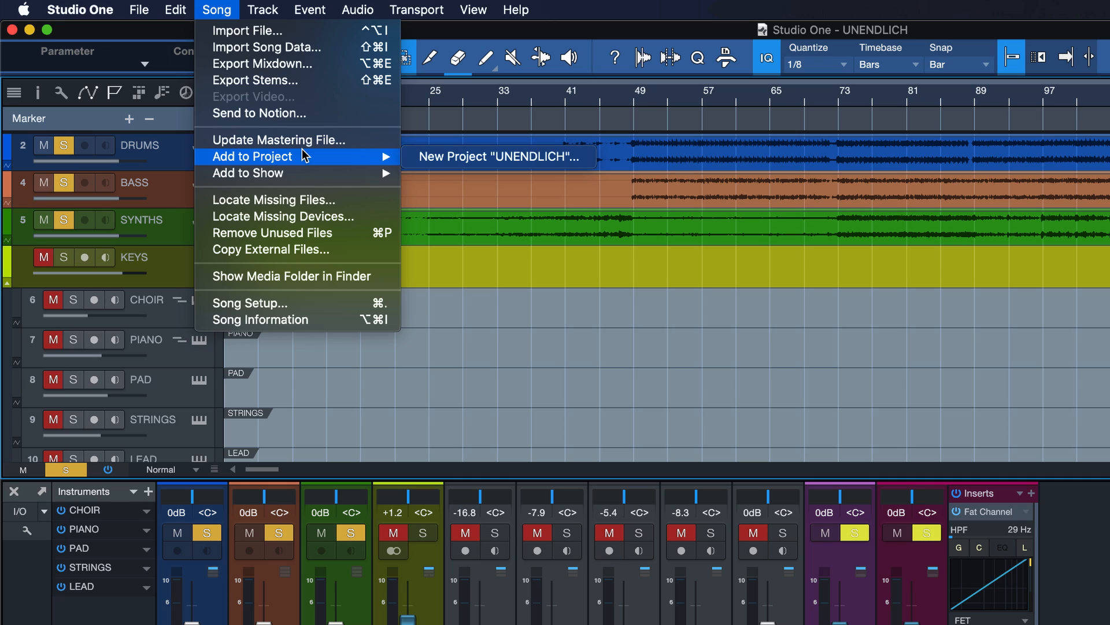
{"action": "mouse_move", "coordinate": [324, 170]}
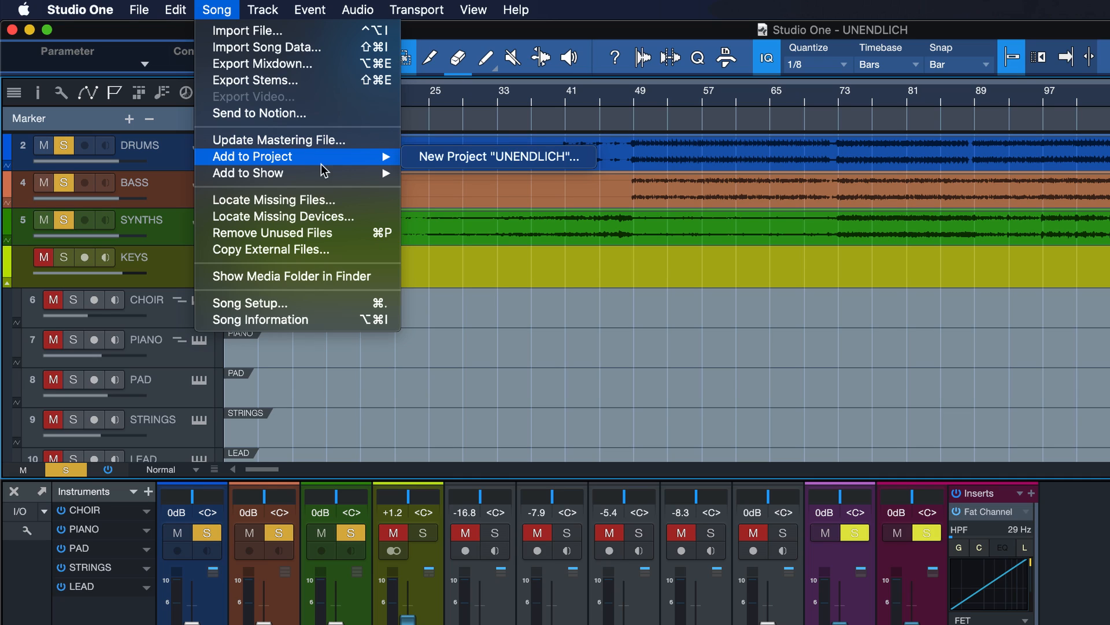
{"action": "mouse_move", "coordinate": [248, 173]}
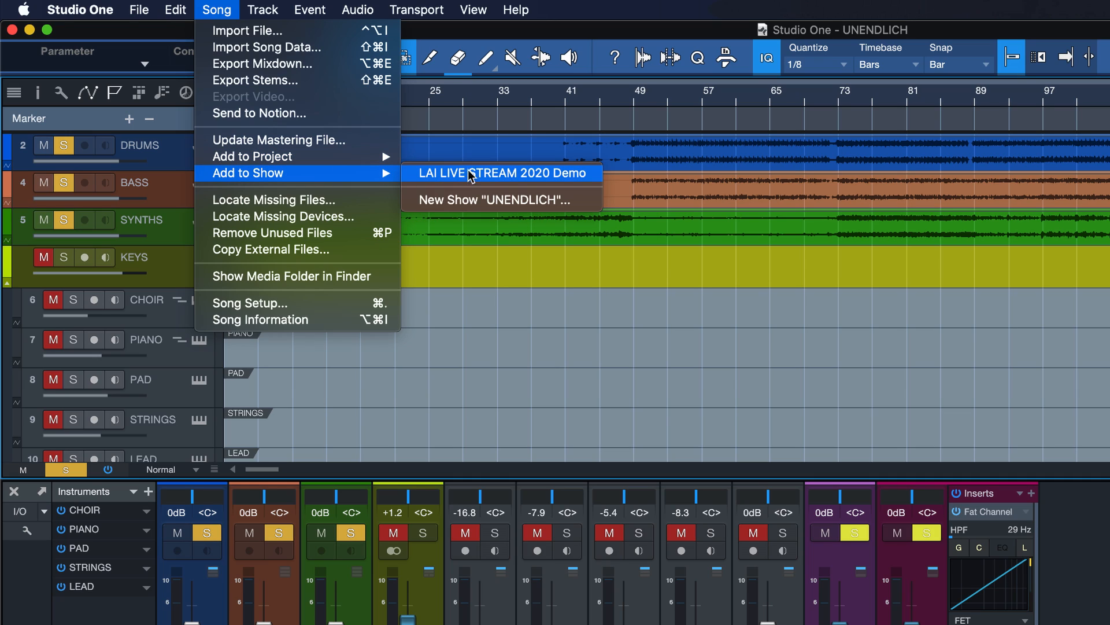
{"action": "mouse_move", "coordinate": [510, 174]}
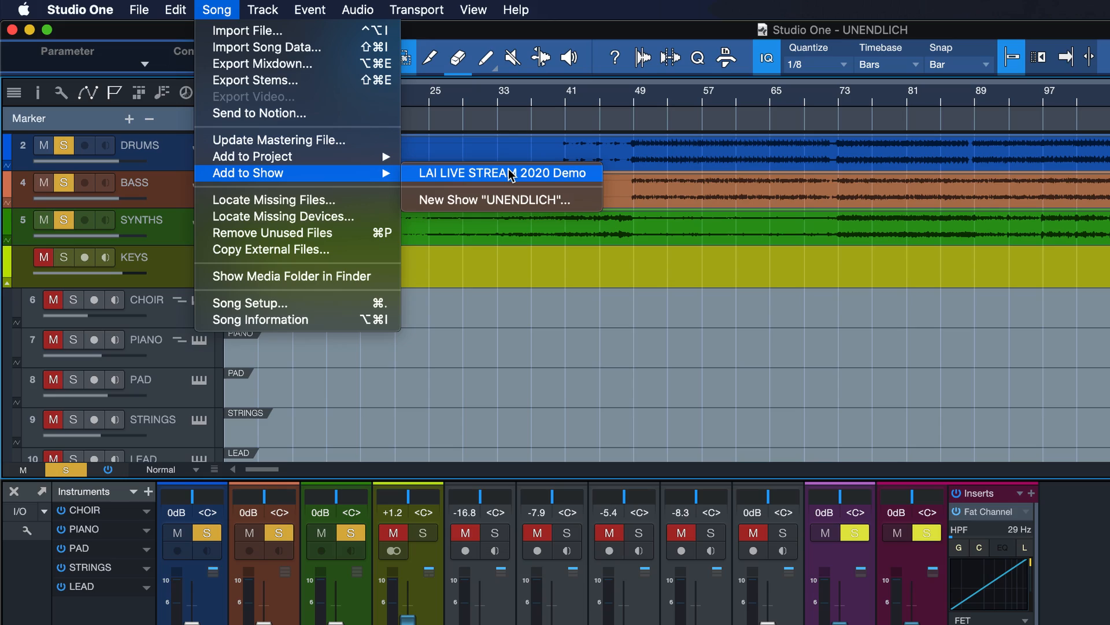
{"action": "left_click", "coordinate": [501, 172]}
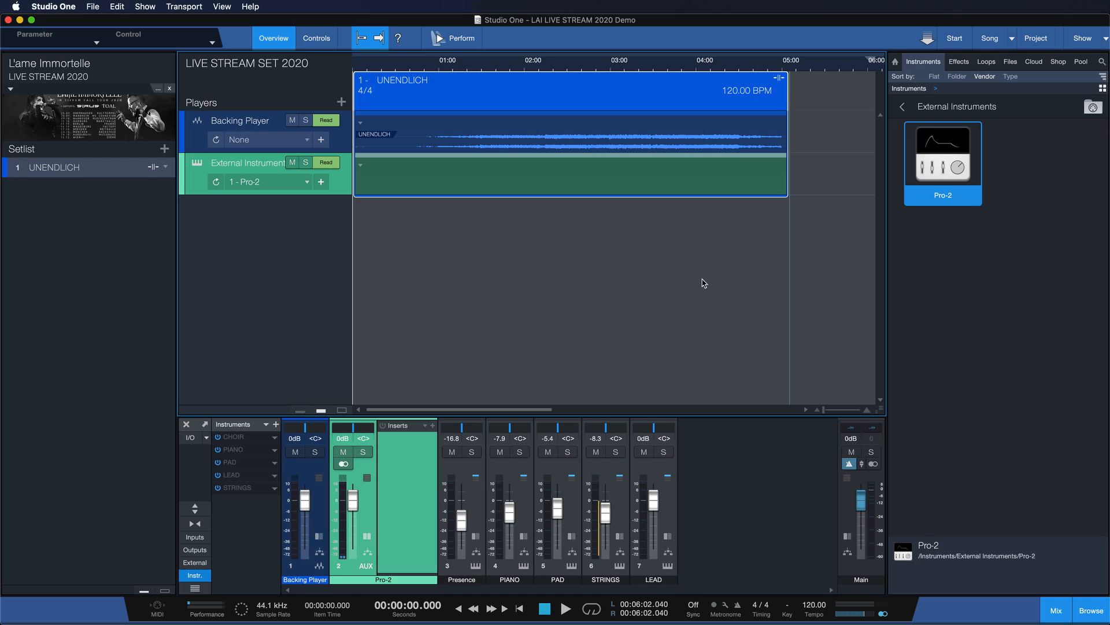
Pick Farewell from the open-songs dropdown in the top bar
{"action": "left_click", "coordinate": [1011, 38]}
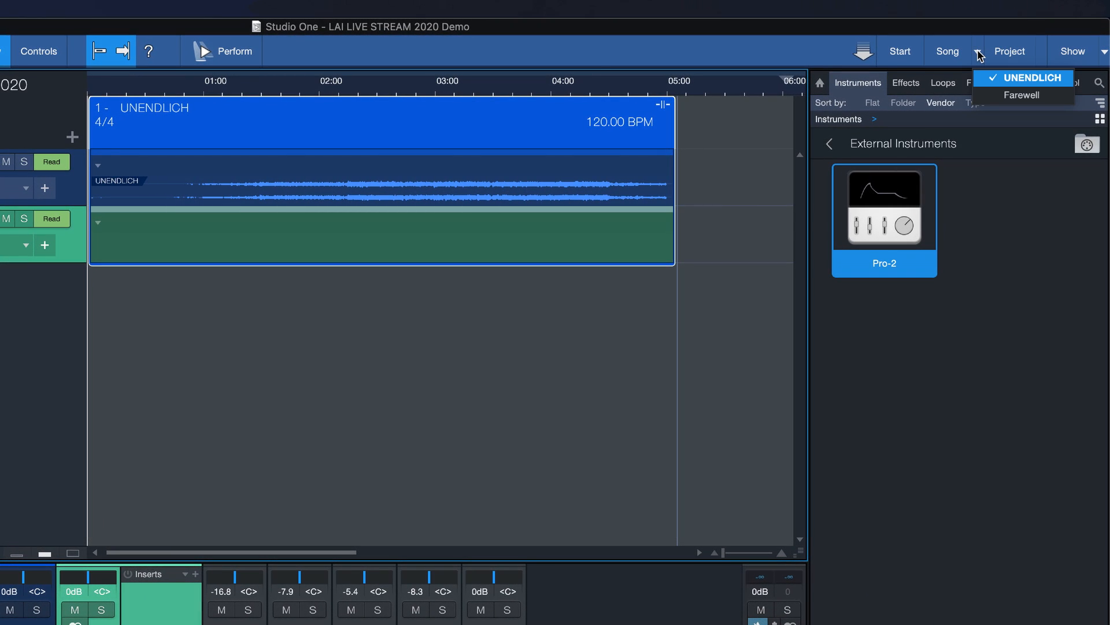
{"action": "left_click", "coordinate": [1022, 95]}
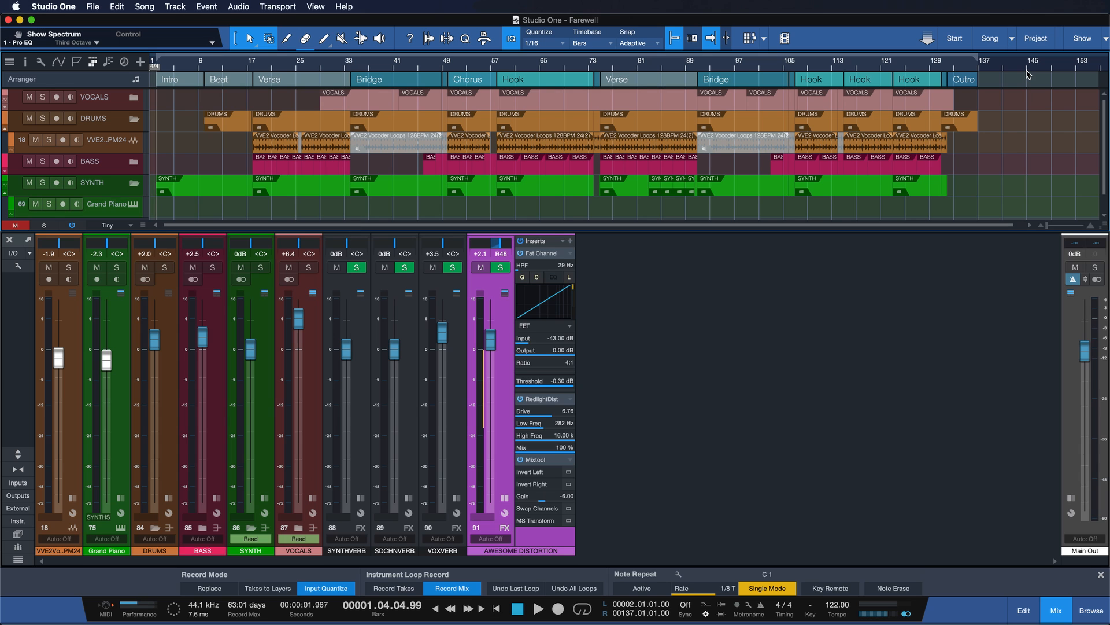
{"action": "mouse_move", "coordinate": [539, 536]}
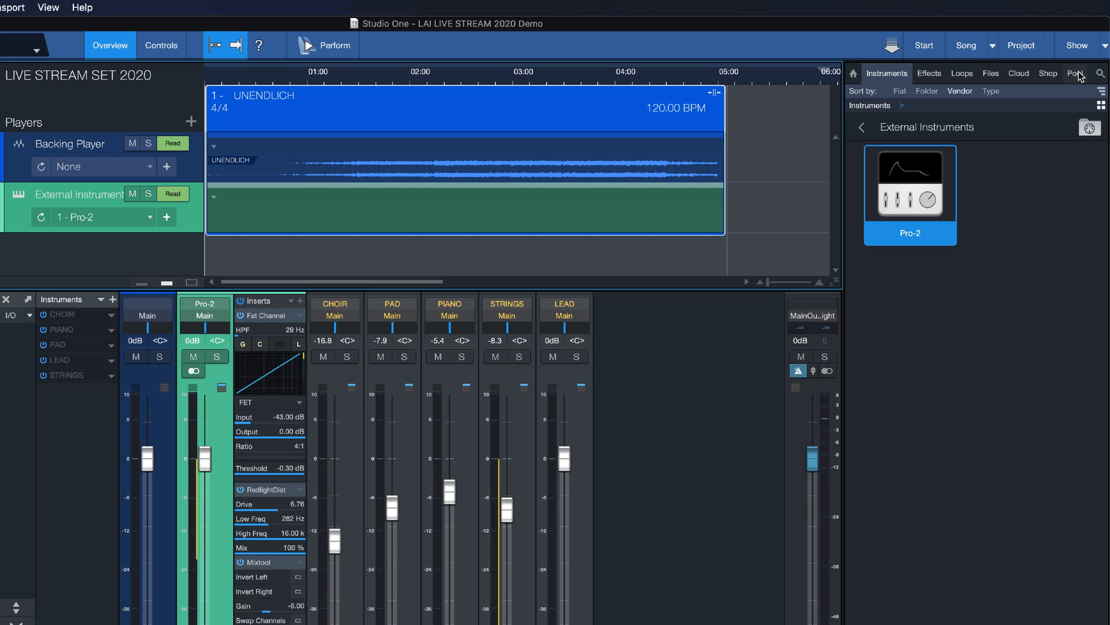
Show the browser's Pool and expand its Audio files
{"action": "left_click", "coordinate": [1075, 73]}
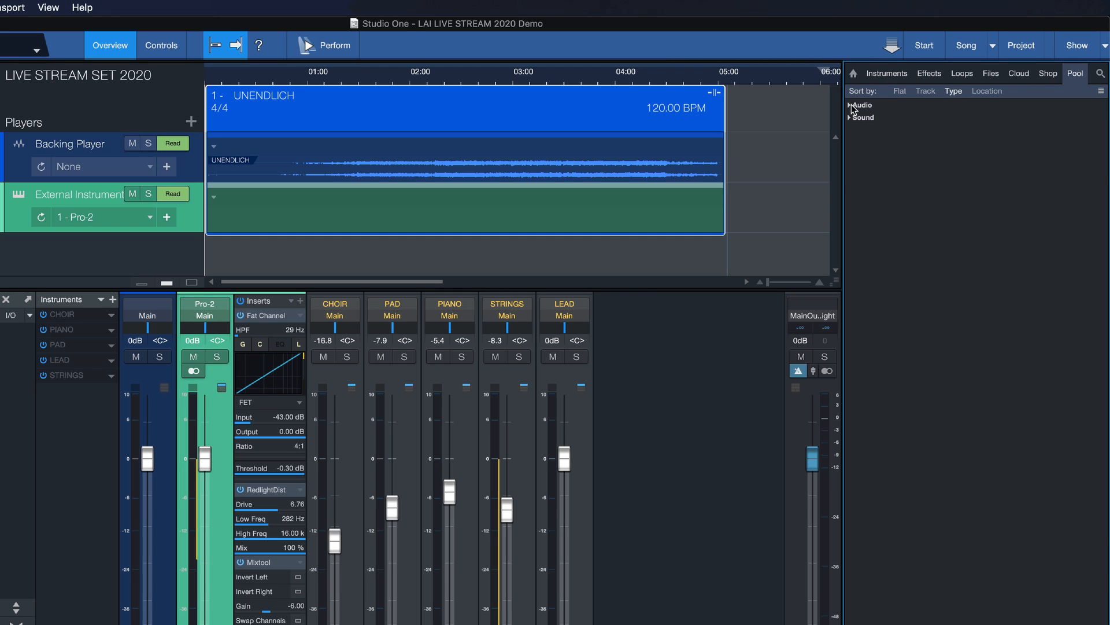
{"action": "left_click", "coordinate": [851, 105]}
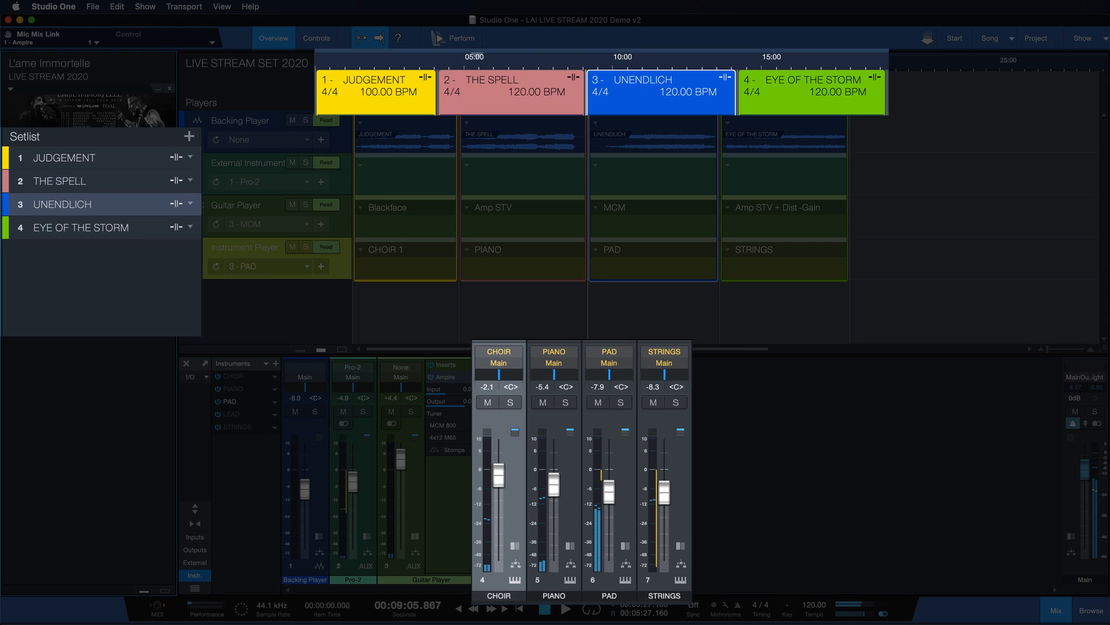
Close the floating mixer and show the Show page's Controls tab
{"action": "left_click", "coordinate": [81, 227]}
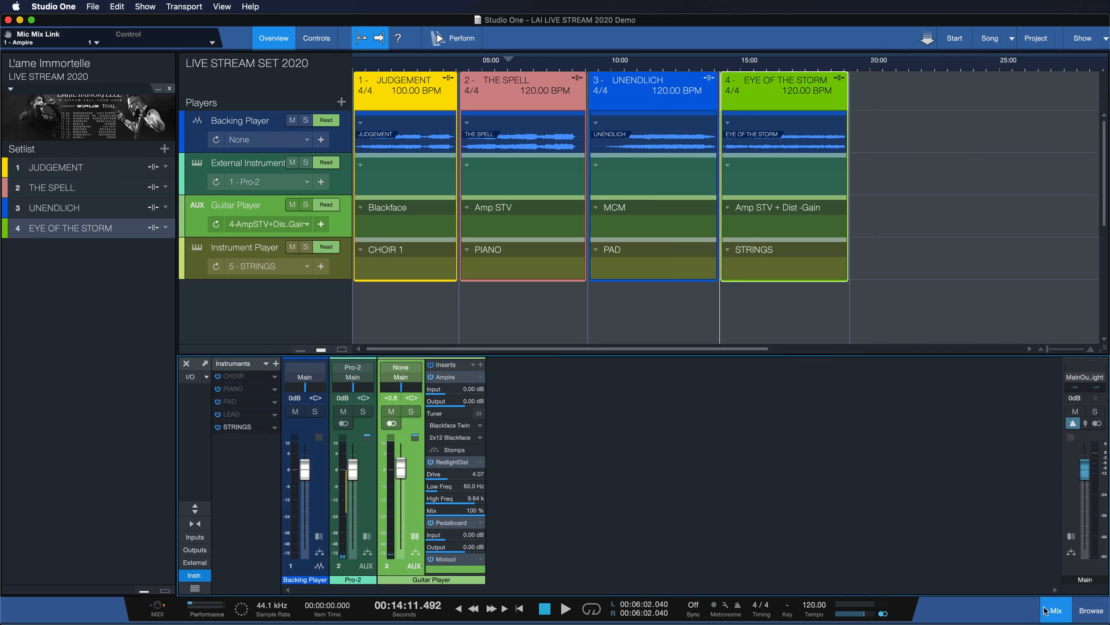
{"action": "left_click", "coordinate": [317, 38]}
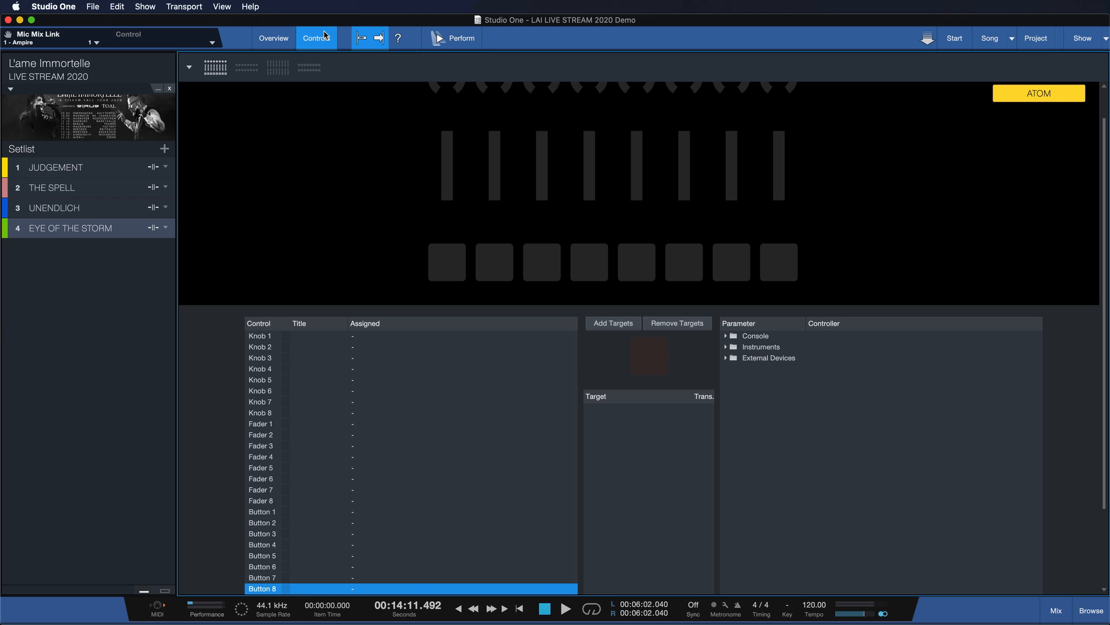
Expand Console and a console channel in the Parameter list
{"action": "left_click", "coordinate": [728, 335]}
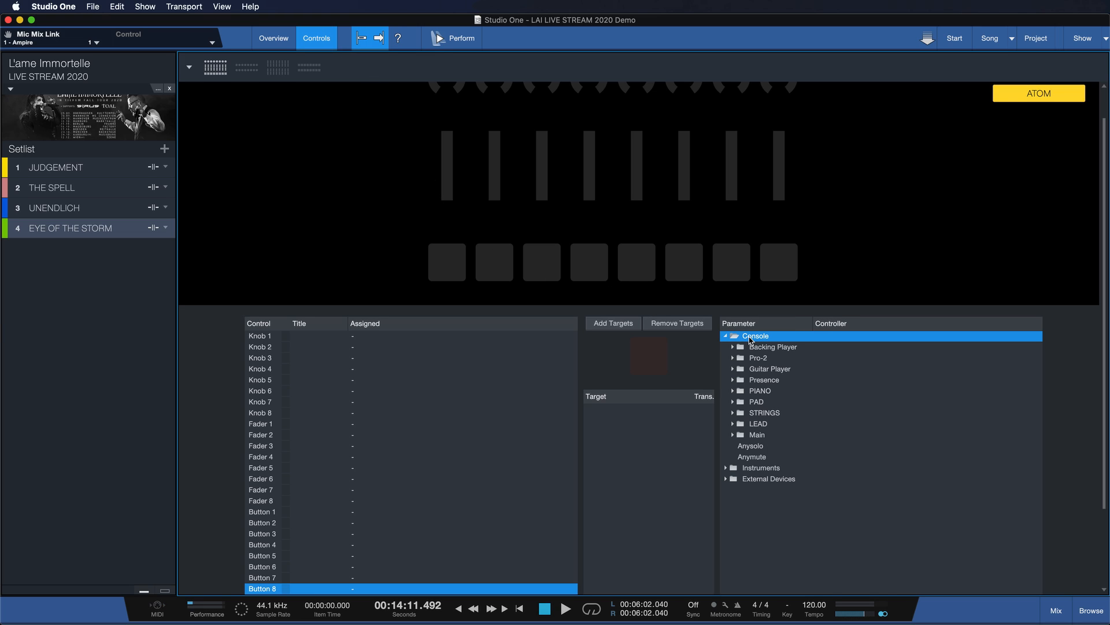
{"action": "left_click", "coordinate": [732, 347]}
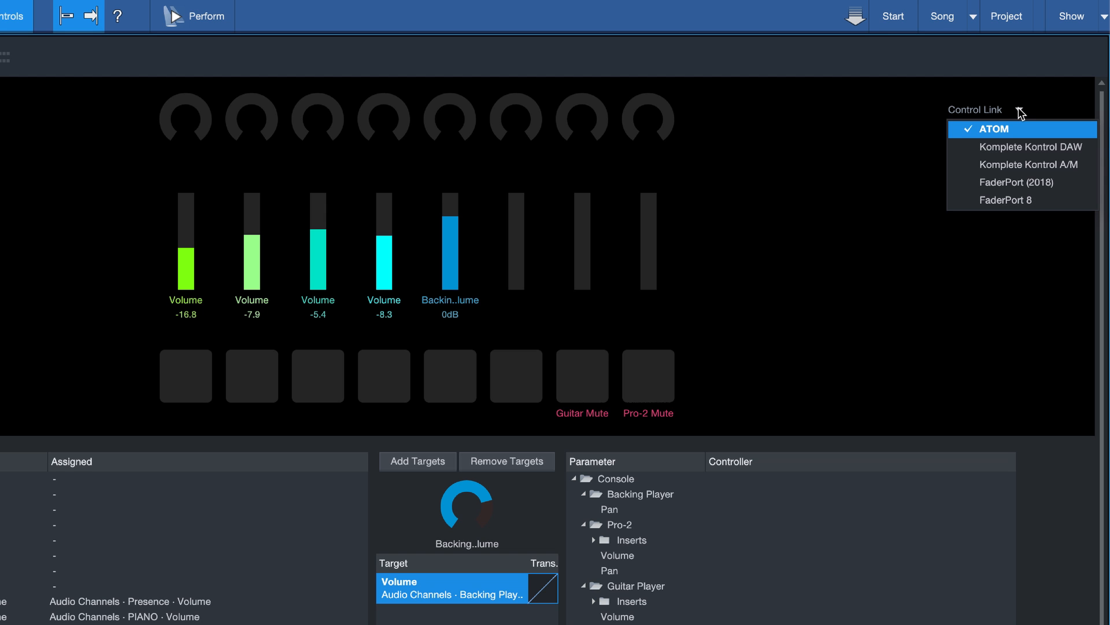
{"action": "mouse_move", "coordinate": [1007, 199]}
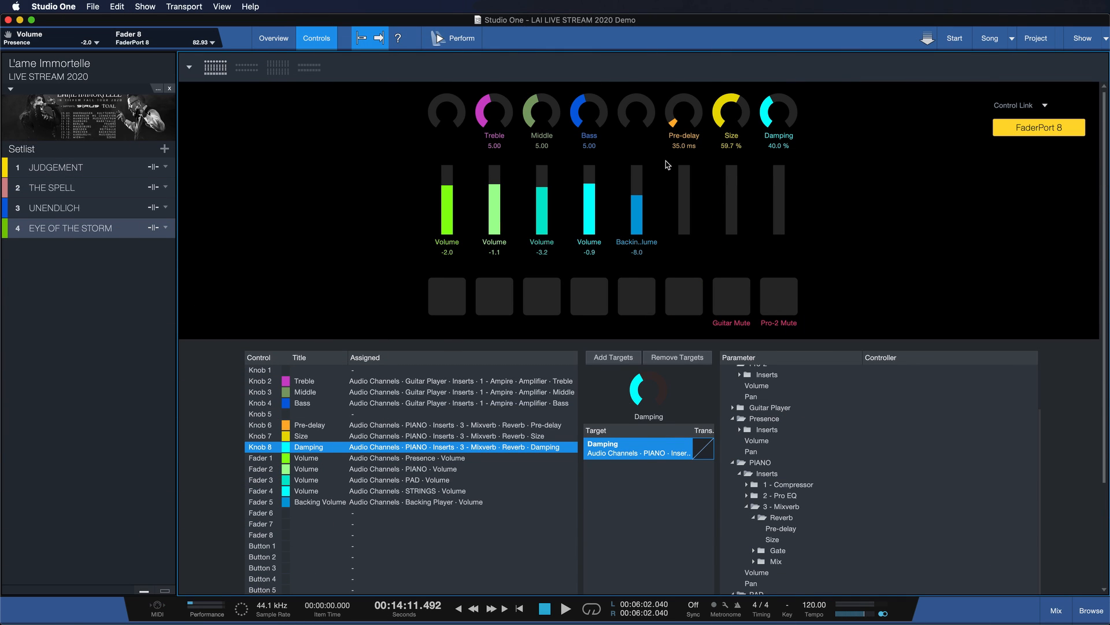
{"action": "mouse_move", "coordinate": [458, 86]}
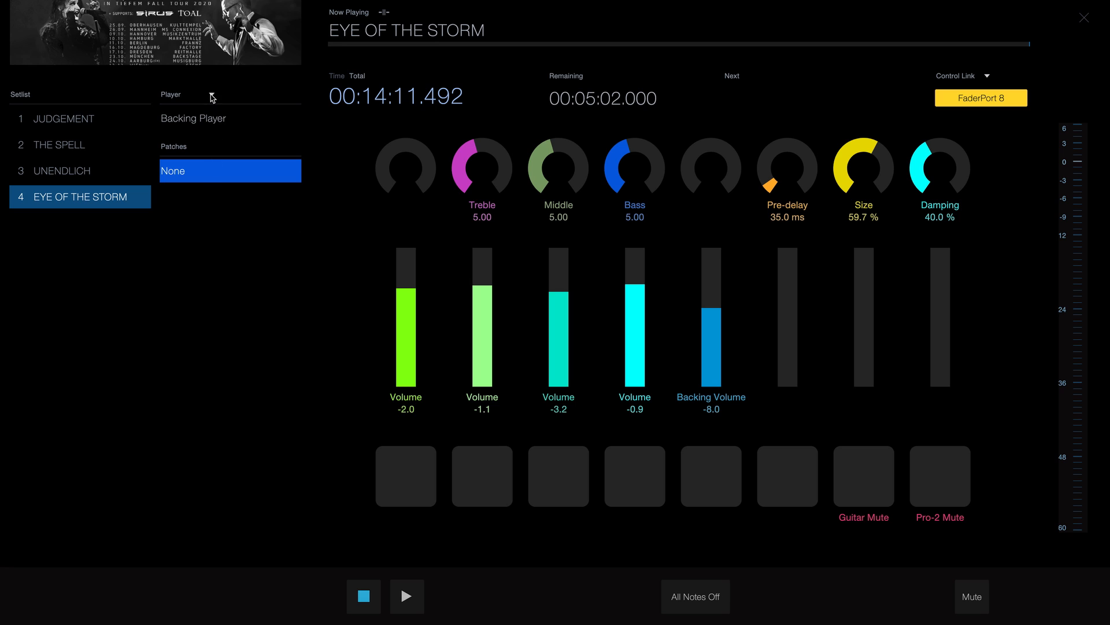
Load UNENDLICH, then JUDGEMENT, from the performance setlist
{"action": "left_click", "coordinate": [67, 170]}
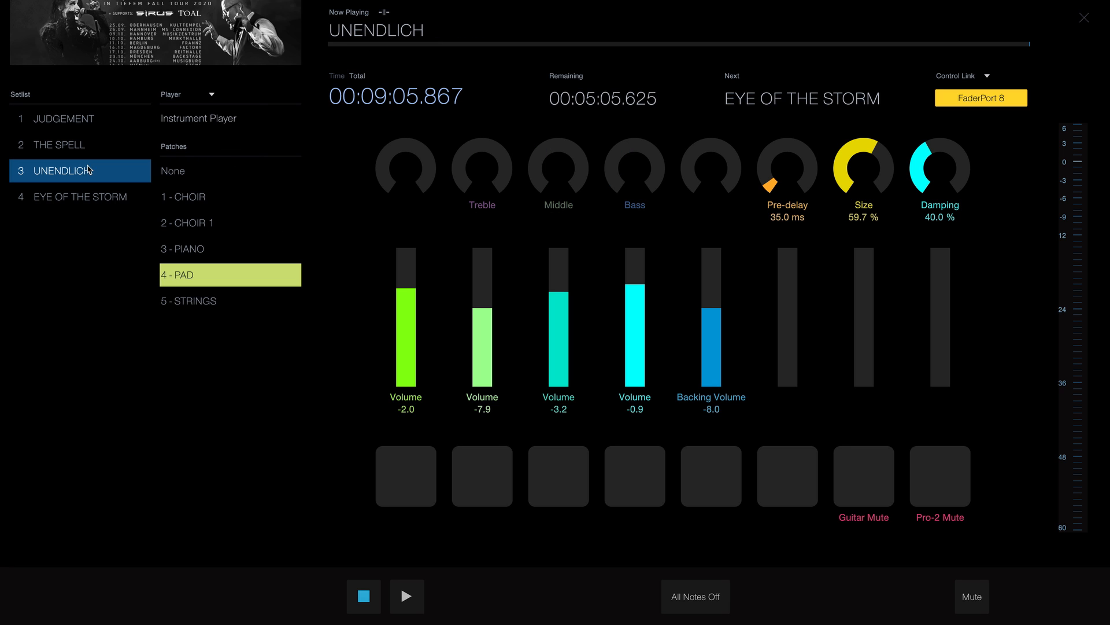
{"action": "left_click", "coordinate": [64, 118]}
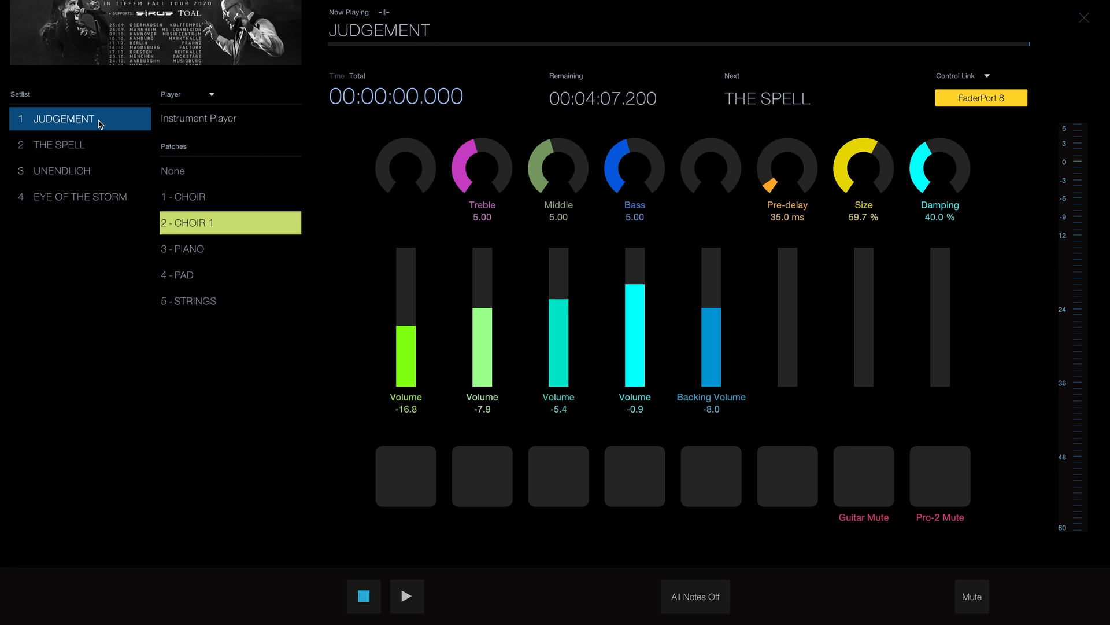